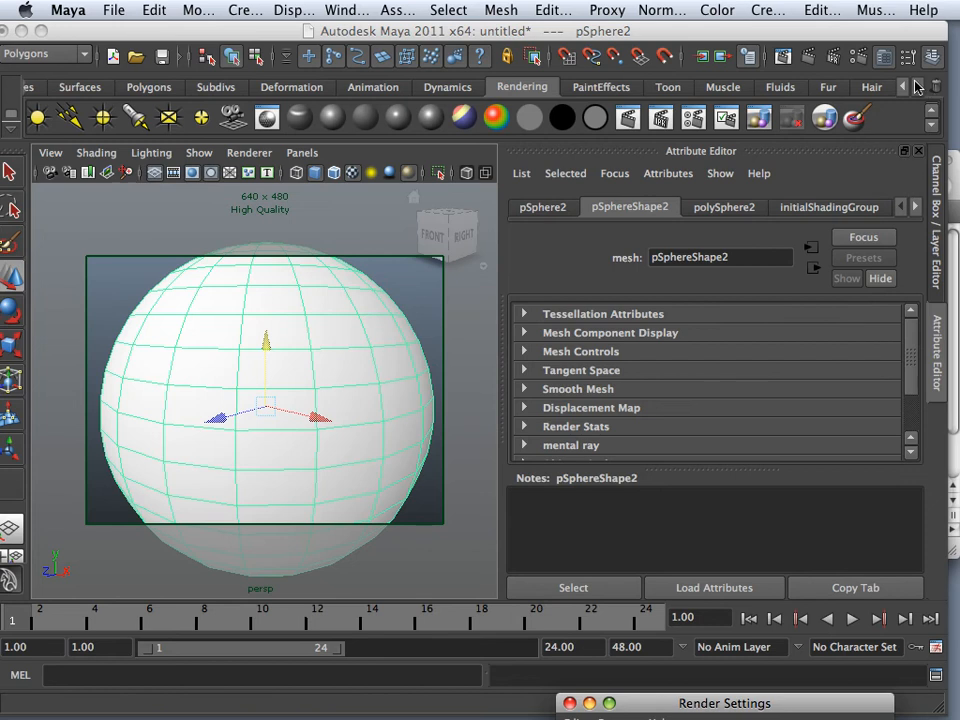
- Bring up the lambert1 material's attributes and scroll down to its Incandescence setting
click(883, 57)
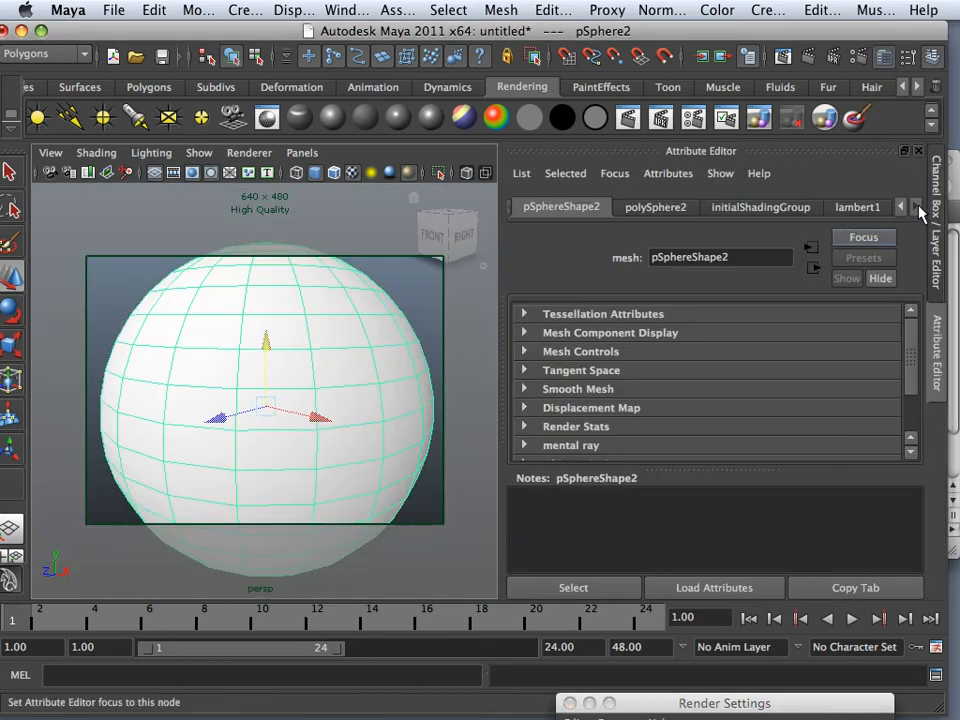
click(856, 207)
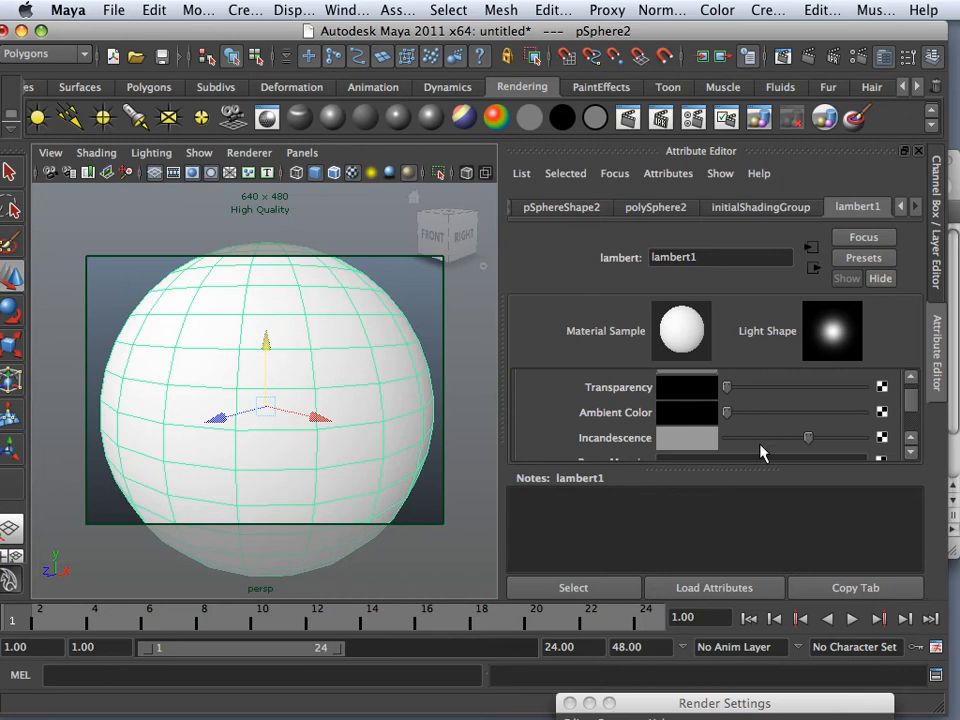
mouse_move(808, 440)
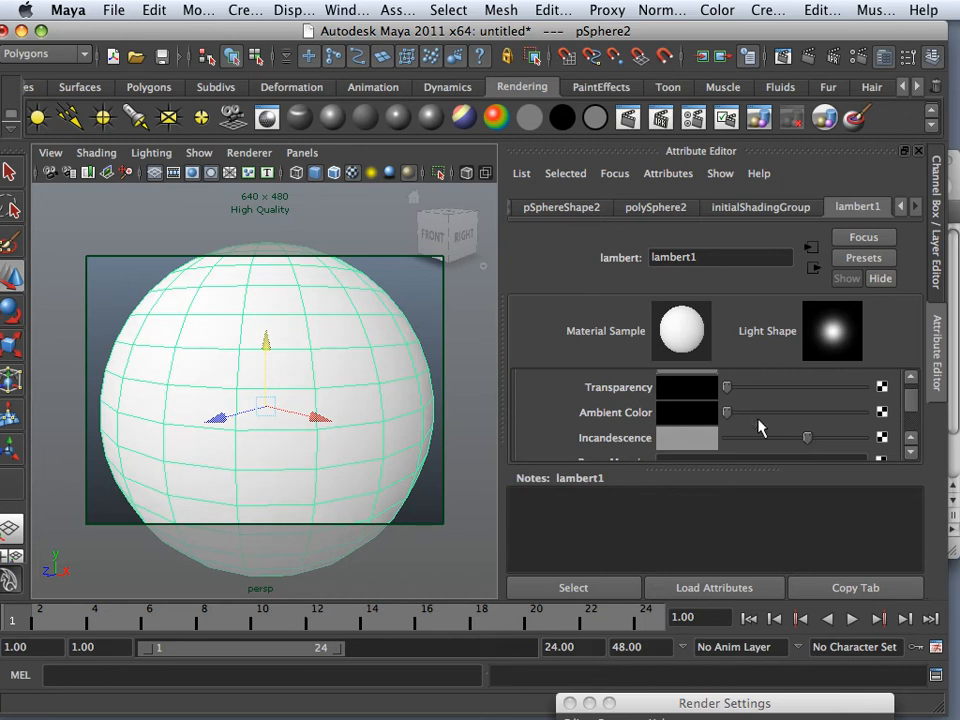
scroll(down, 3)
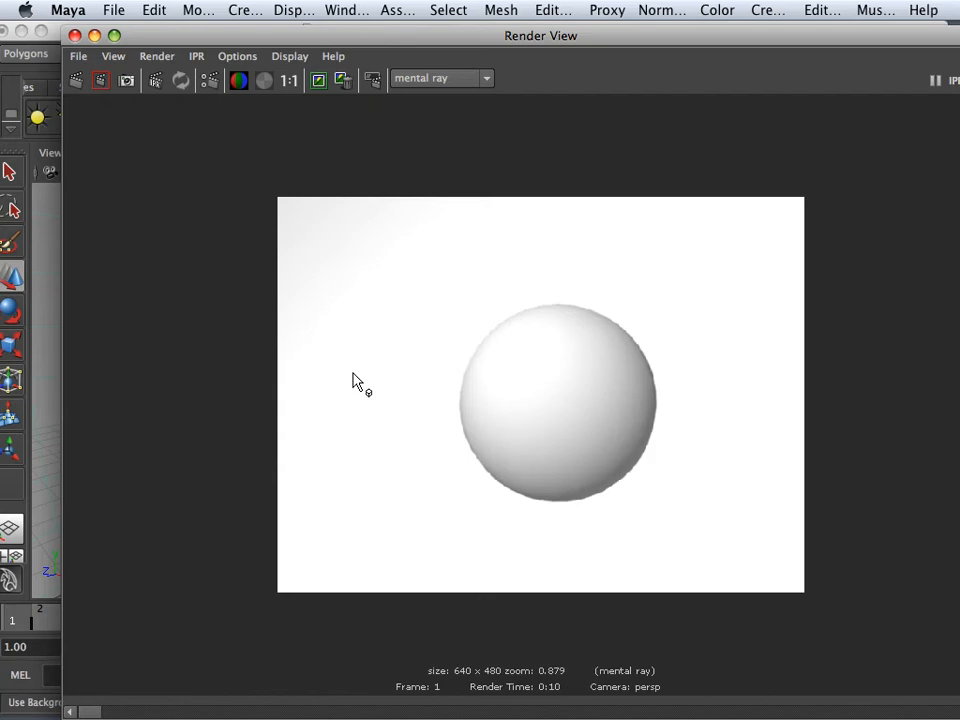
mouse_move(378, 370)
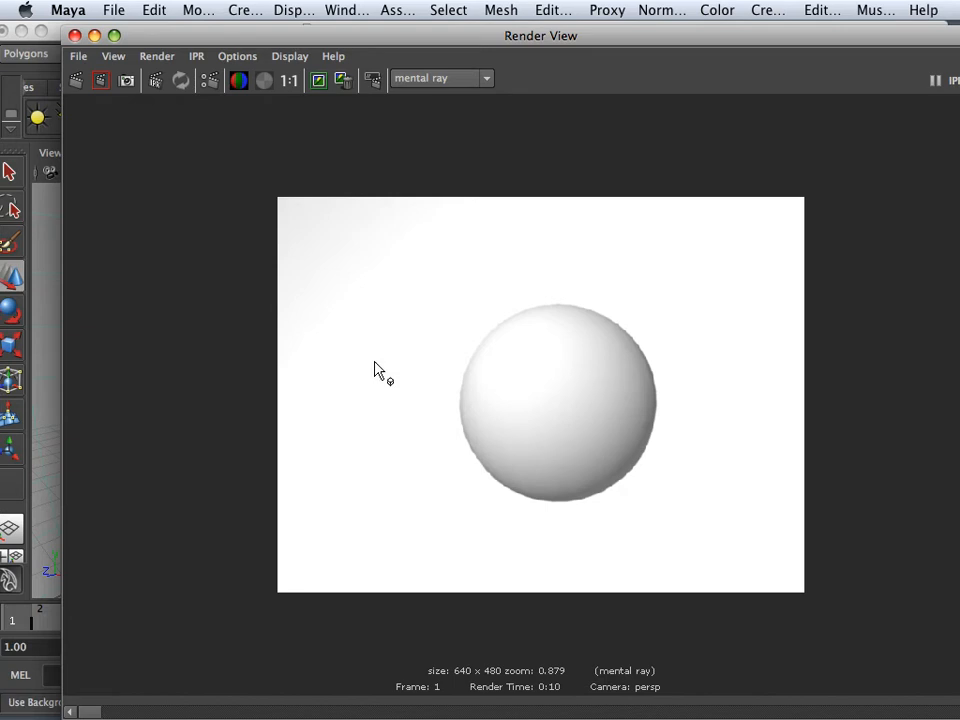
mouse_move(78, 36)
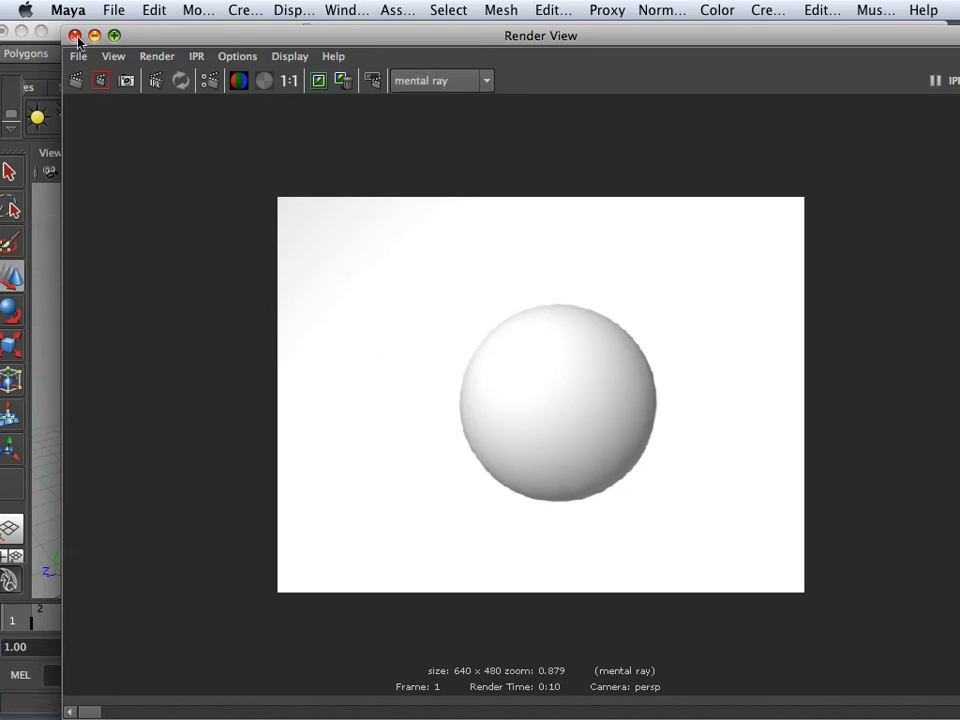
- Close the previous render preview and render the current frame with mental ray again
click(74, 35)
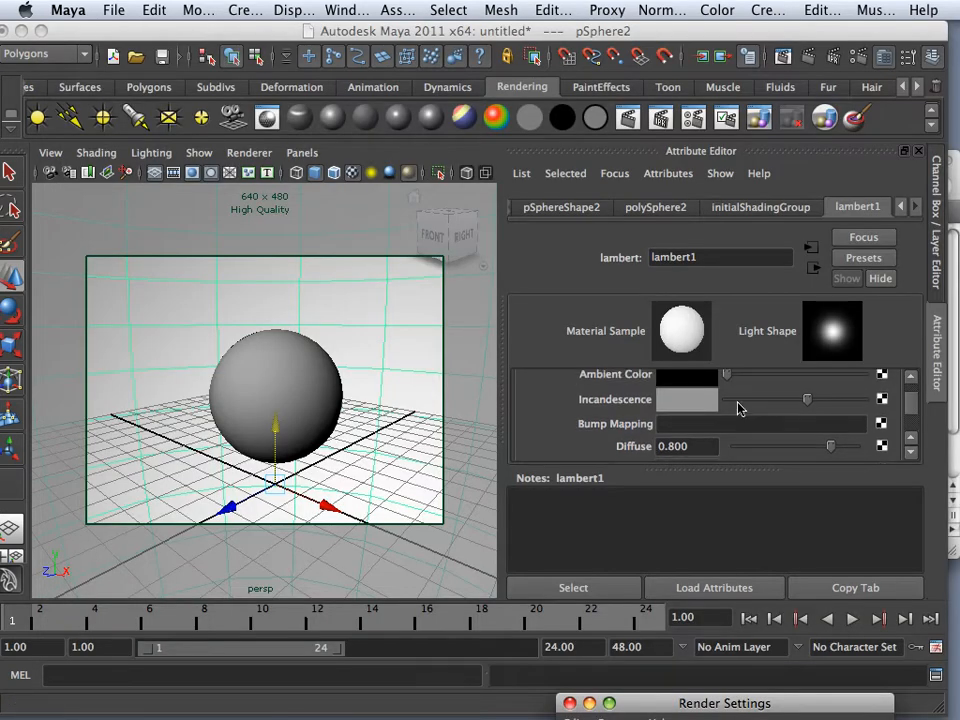
mouse_move(628, 118)
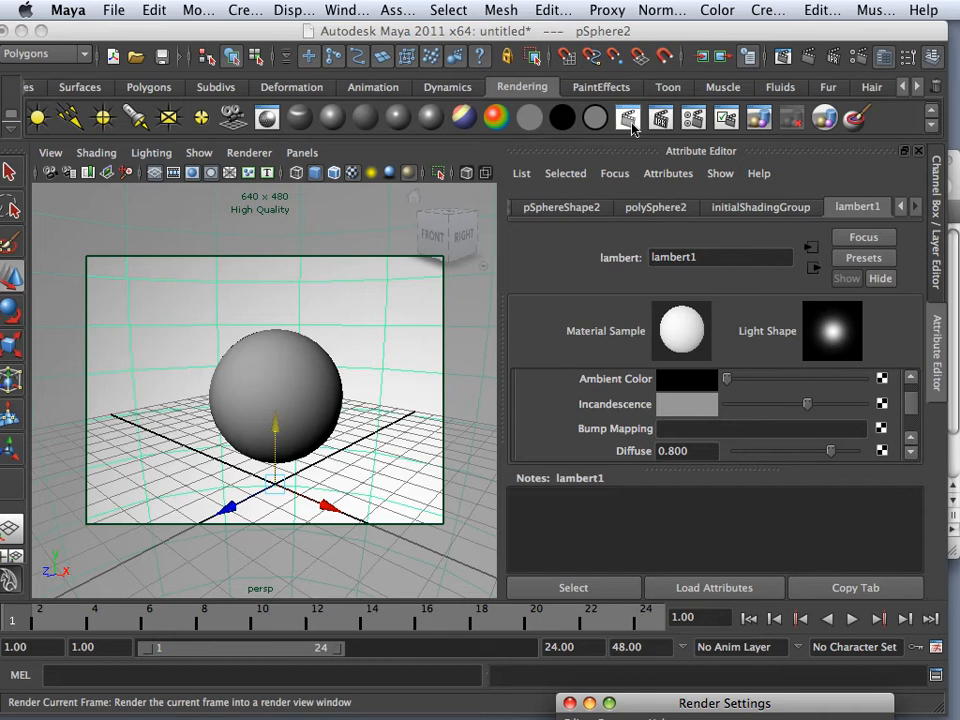
click(627, 118)
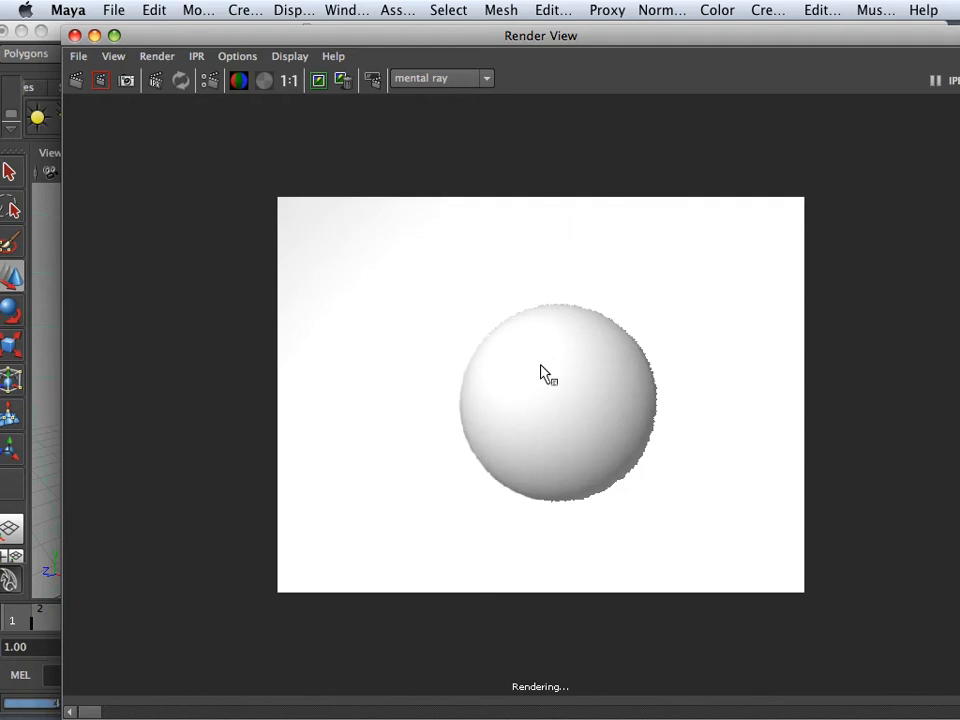
mouse_move(540, 368)
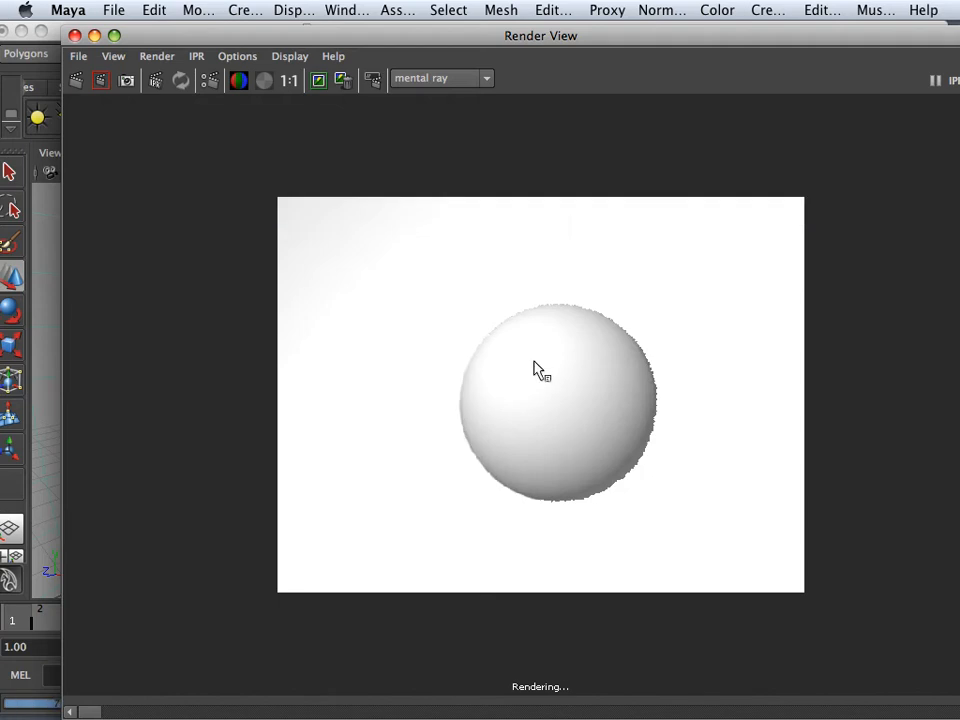
click(318, 80)
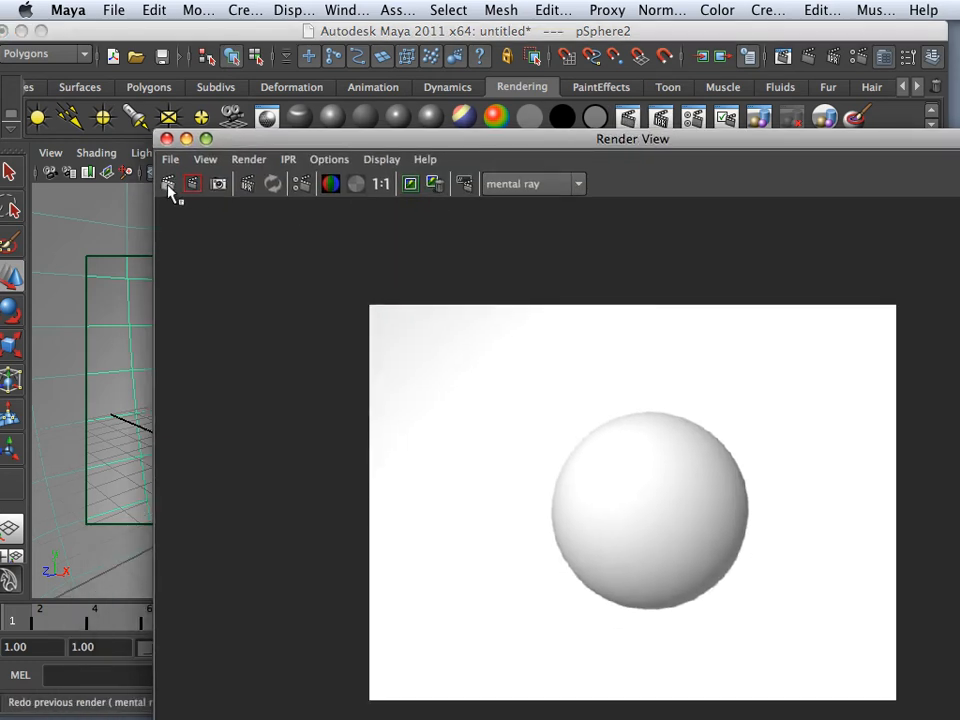
- Redo the previous mental ray render of the sphere in Render View
click(168, 183)
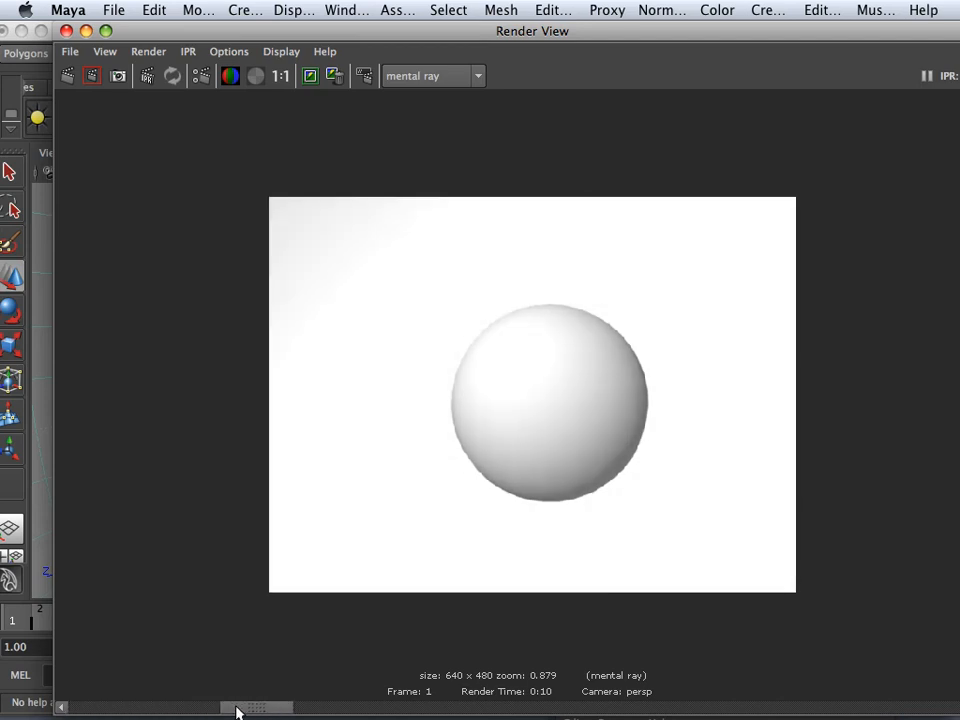
mouse_move(543, 524)
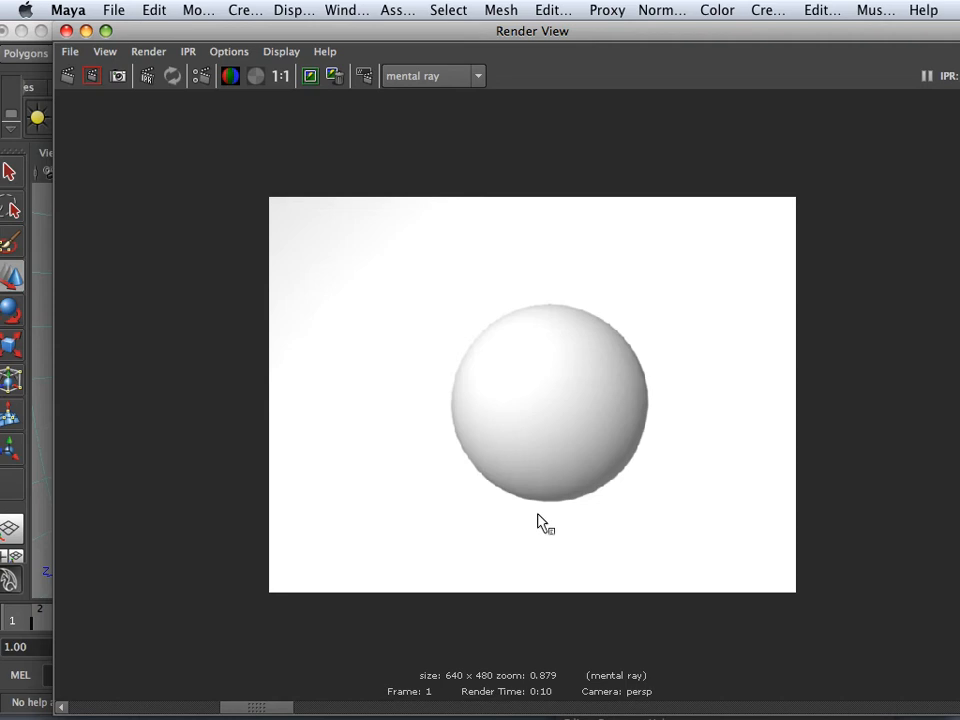
mouse_move(200, 708)
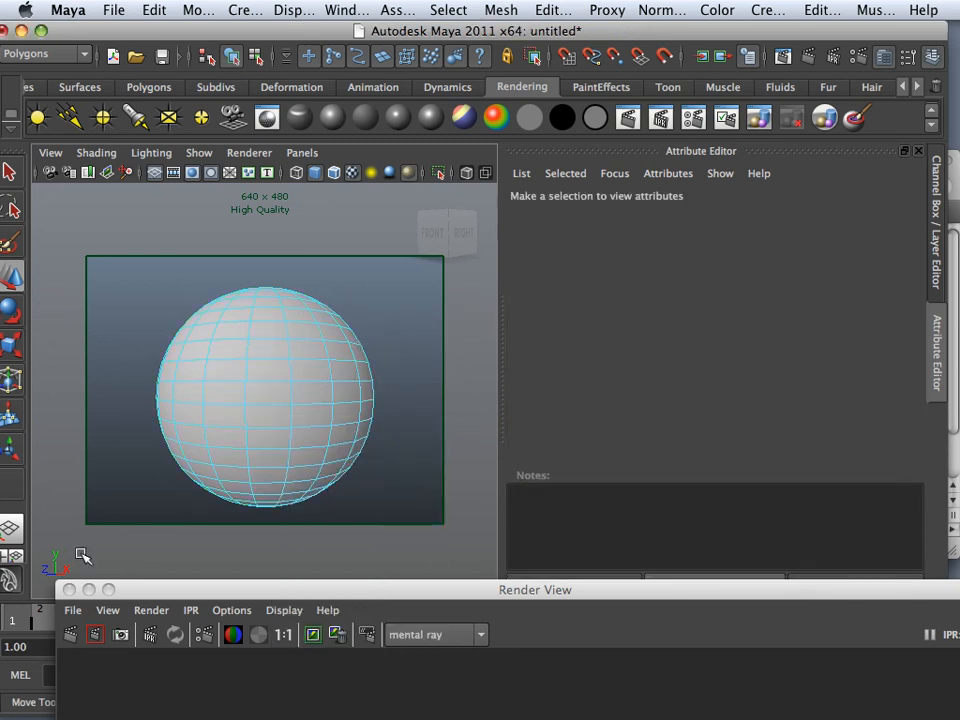
- Select the half-dome and drag it up along Y above the sphere and ground plane
click(265, 390)
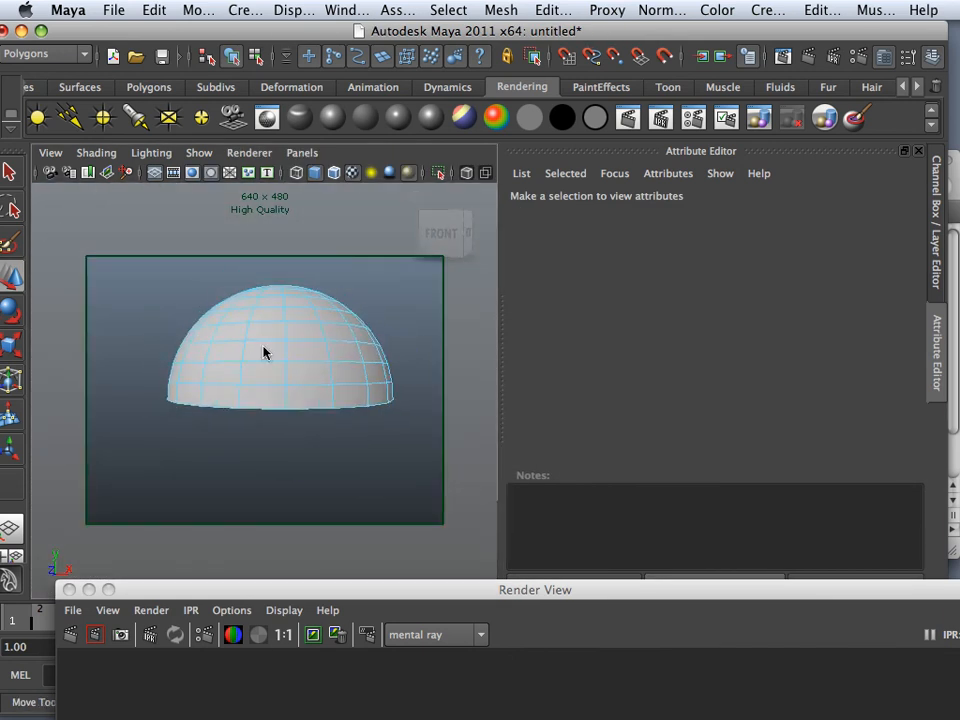
click(265, 350)
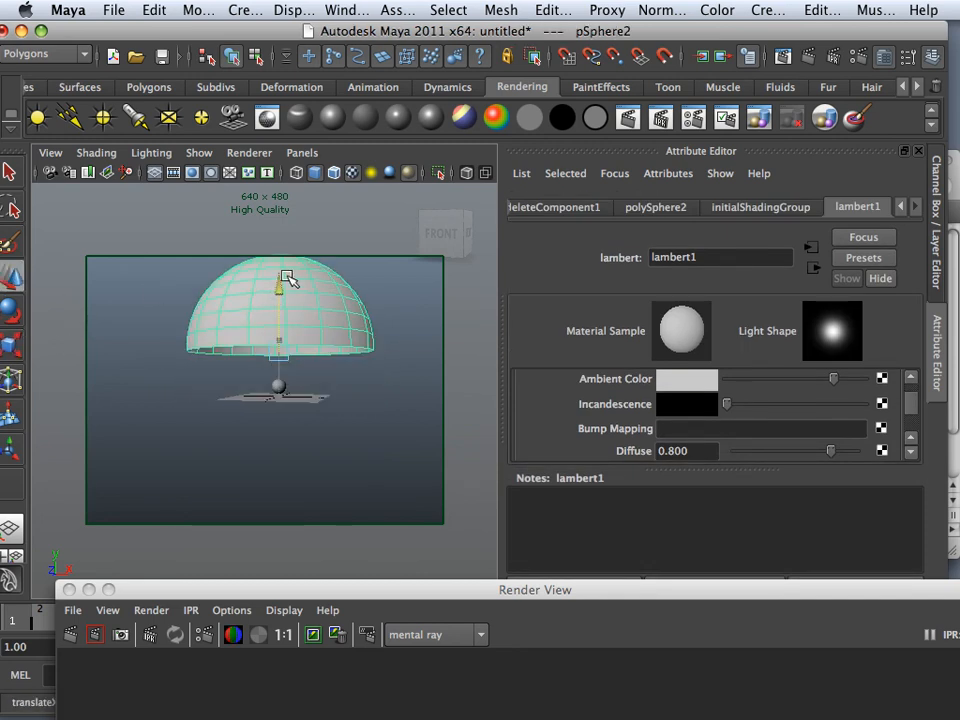
drag(290, 280, 290, 395)
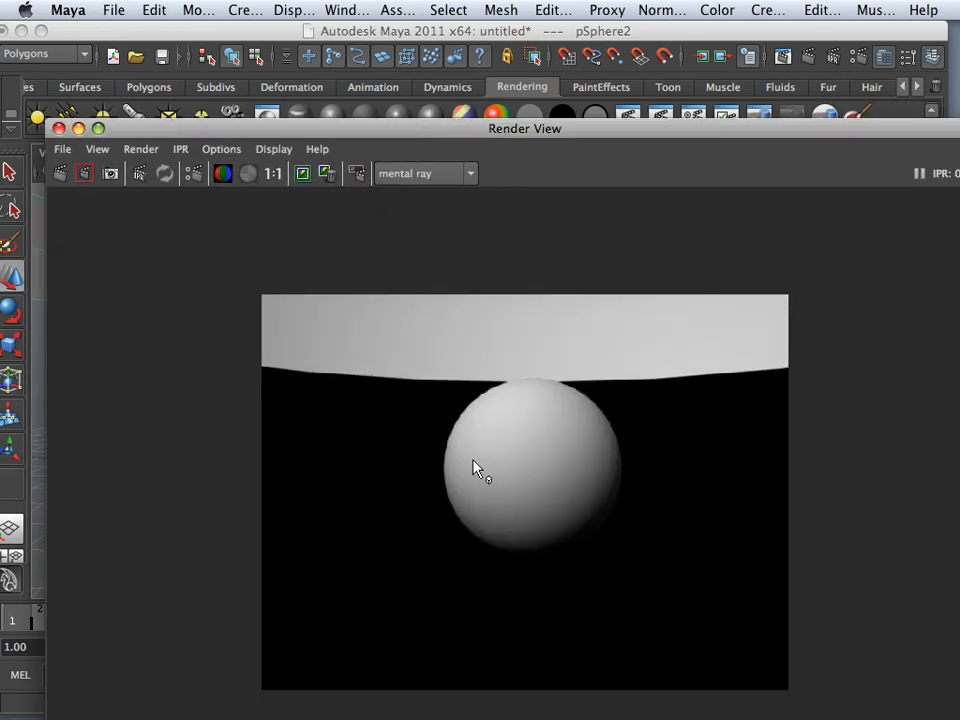
mouse_move(477, 530)
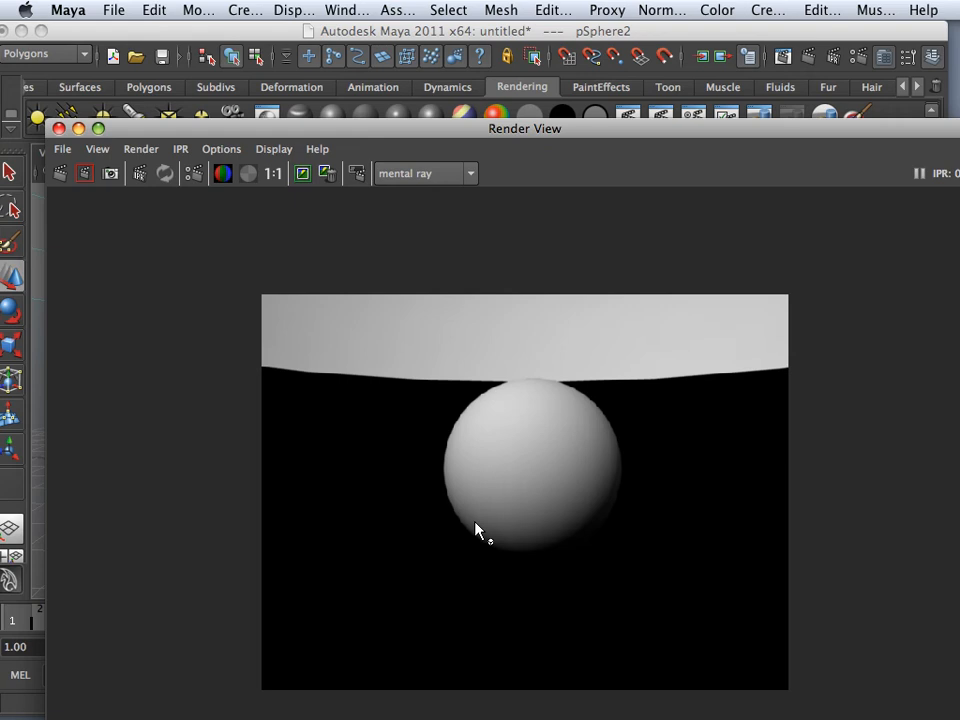
mouse_move(453, 473)
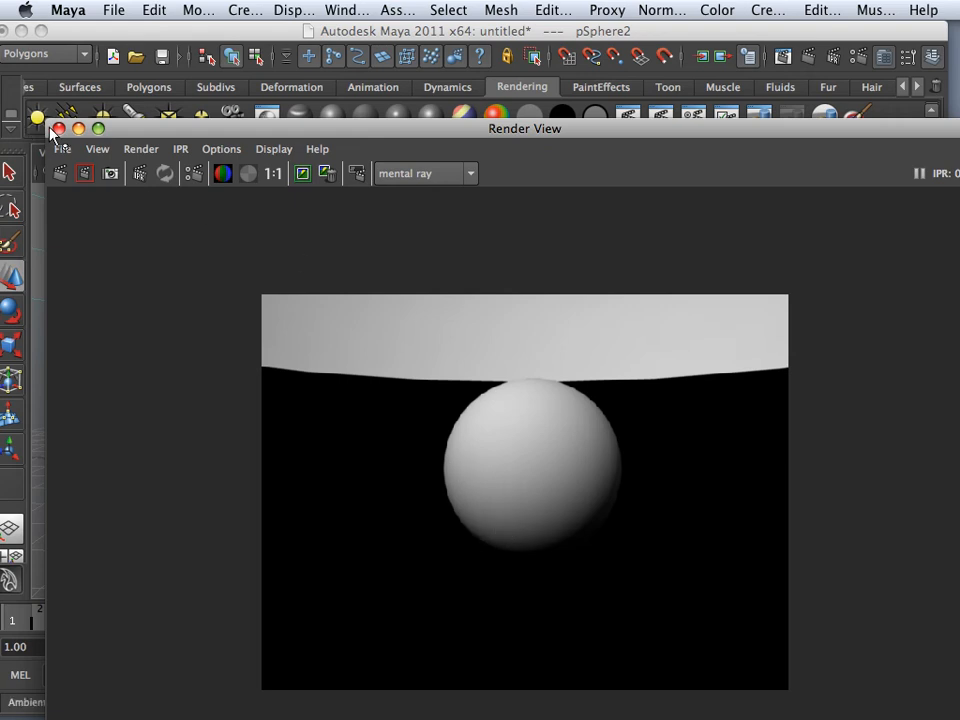
- Close the finished glowing-dome render result to return to the viewport
click(58, 128)
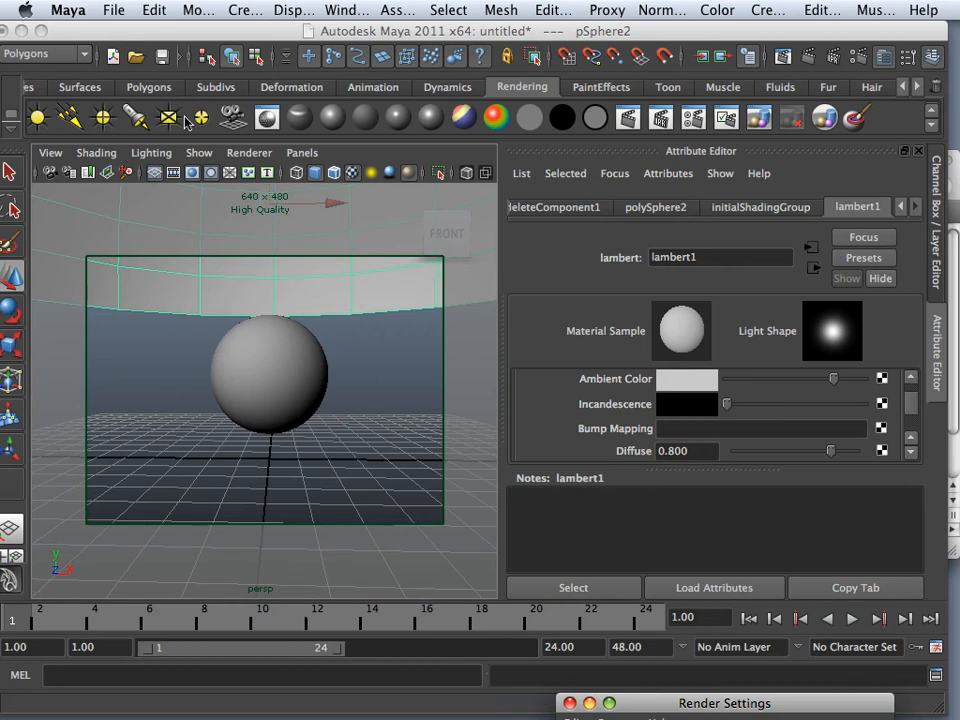
- Assign a new Lambert material, lambert6, to the pPlane1 ground plane
click(149, 87)
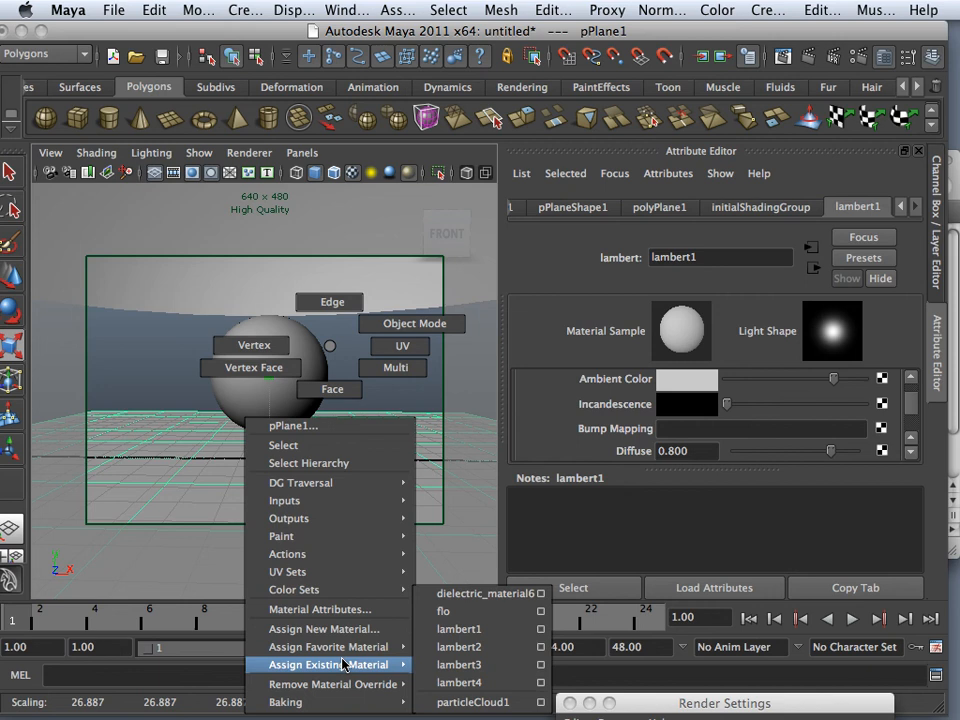
click(323, 628)
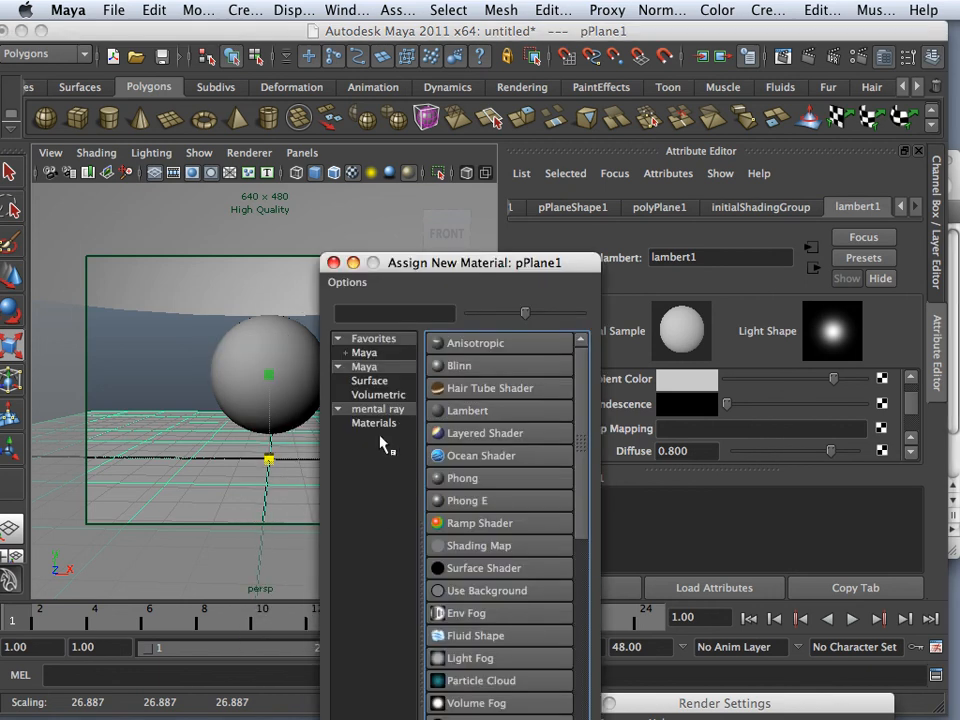
click(467, 410)
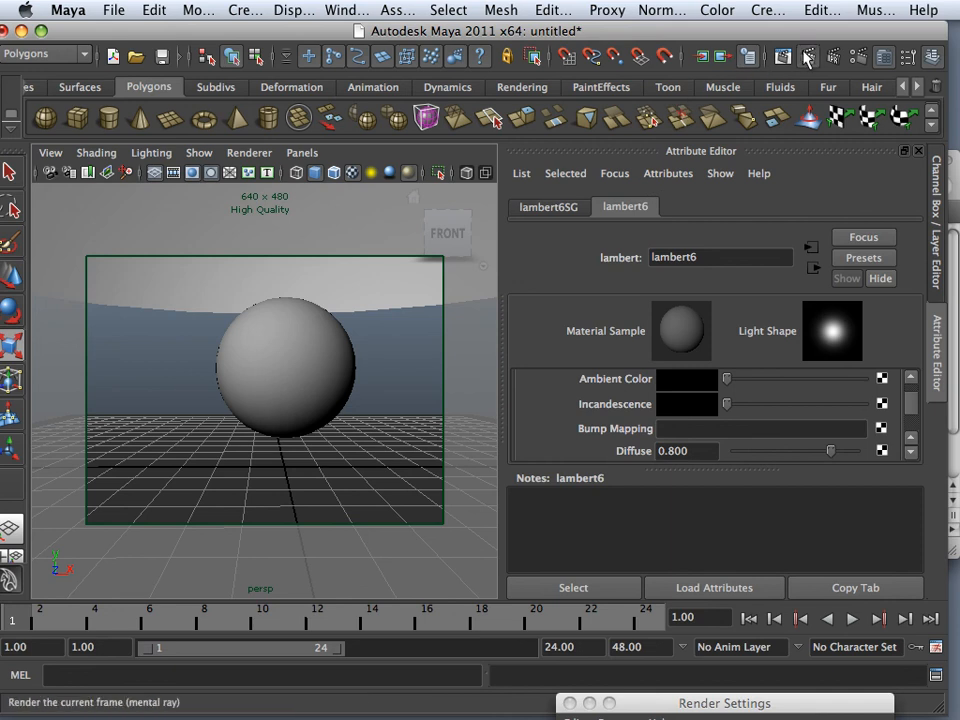
click(806, 56)
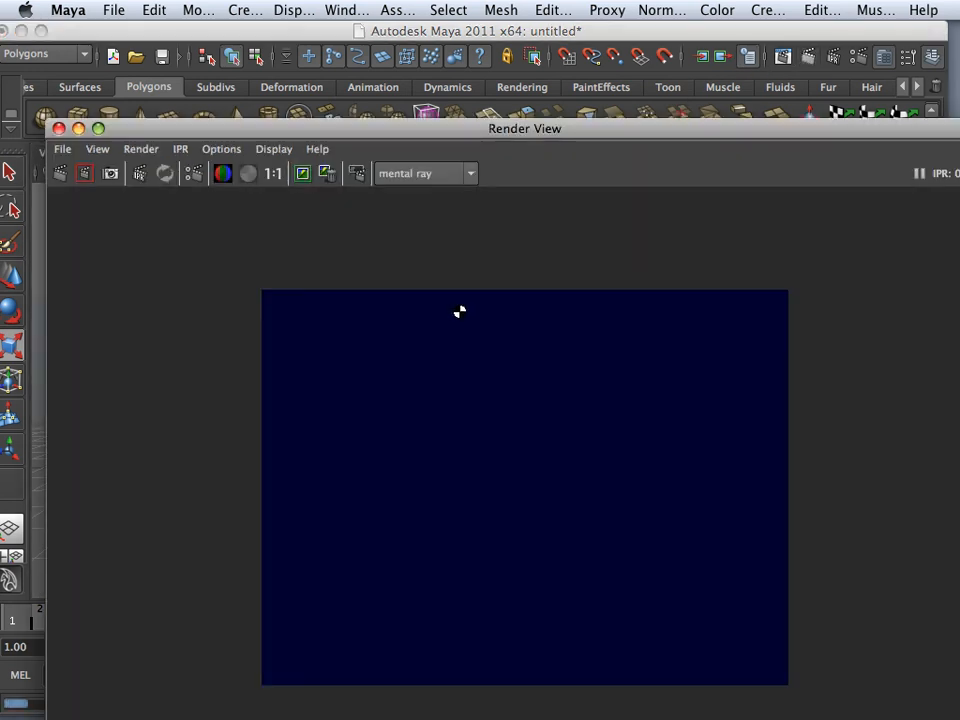
click(58, 173)
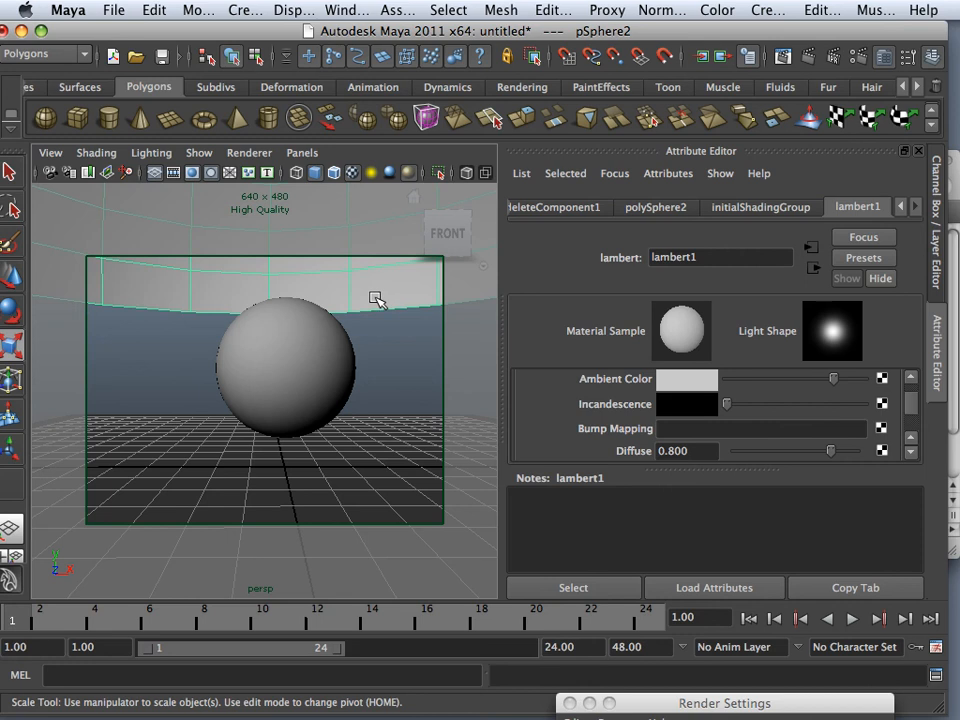
mouse_move(775, 430)
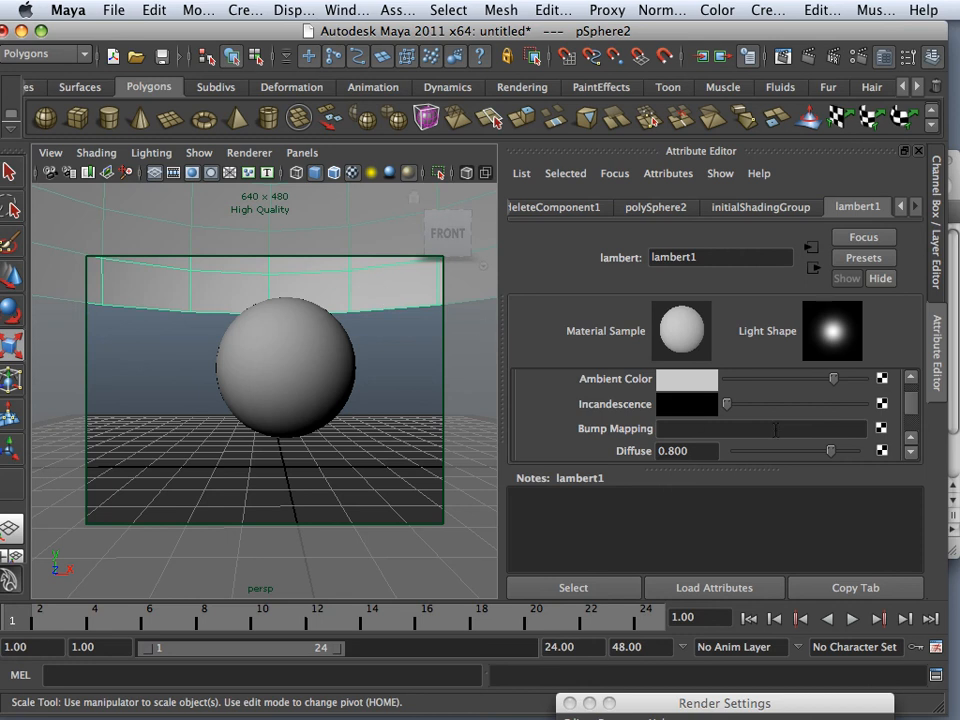
- Select the inner sphere and bring up its shape node's render settings
scroll(down, 3)
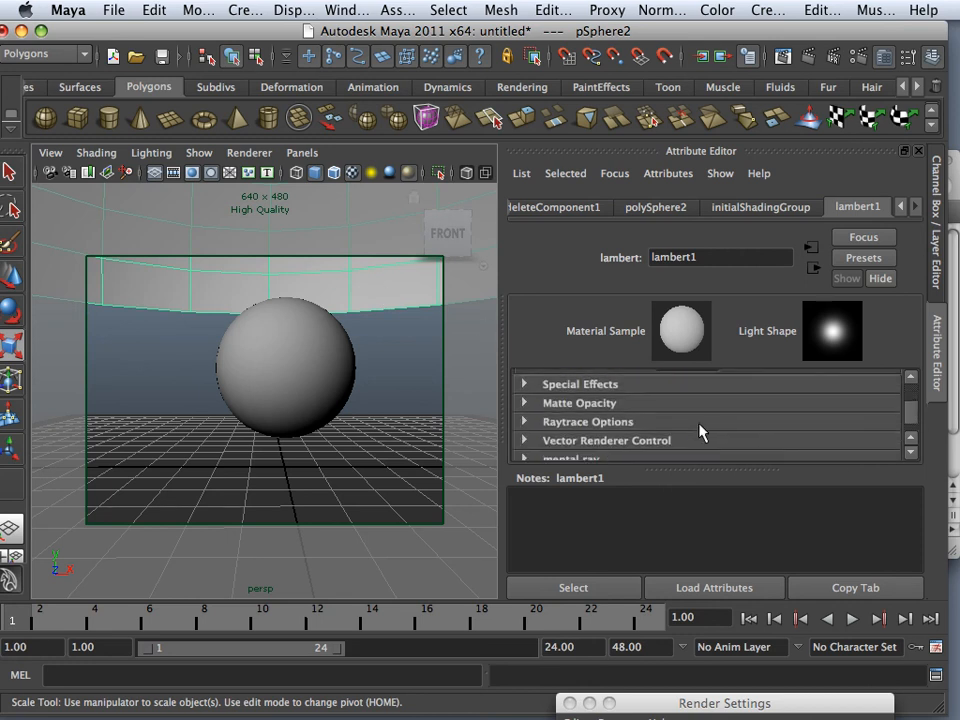
scroll(down, 3)
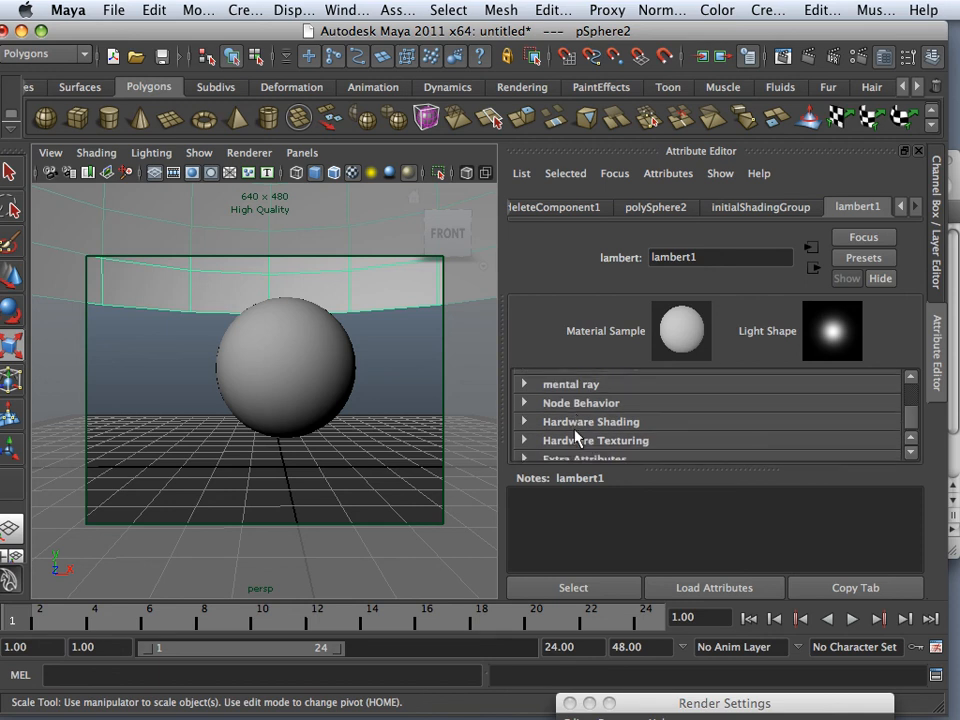
click(655, 207)
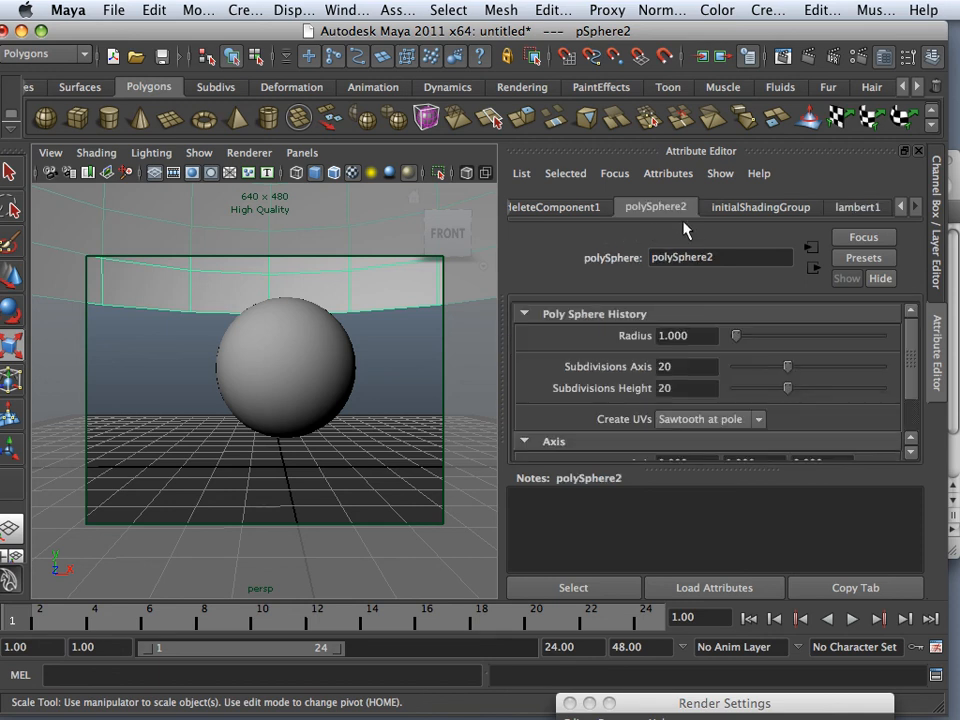
click(290, 370)
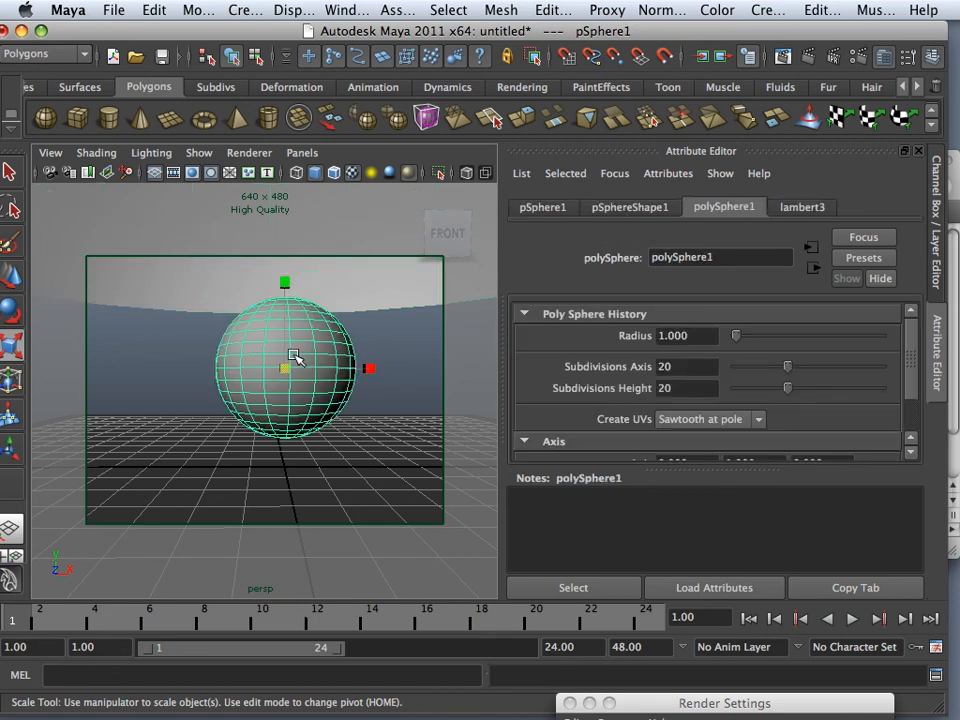
click(629, 207)
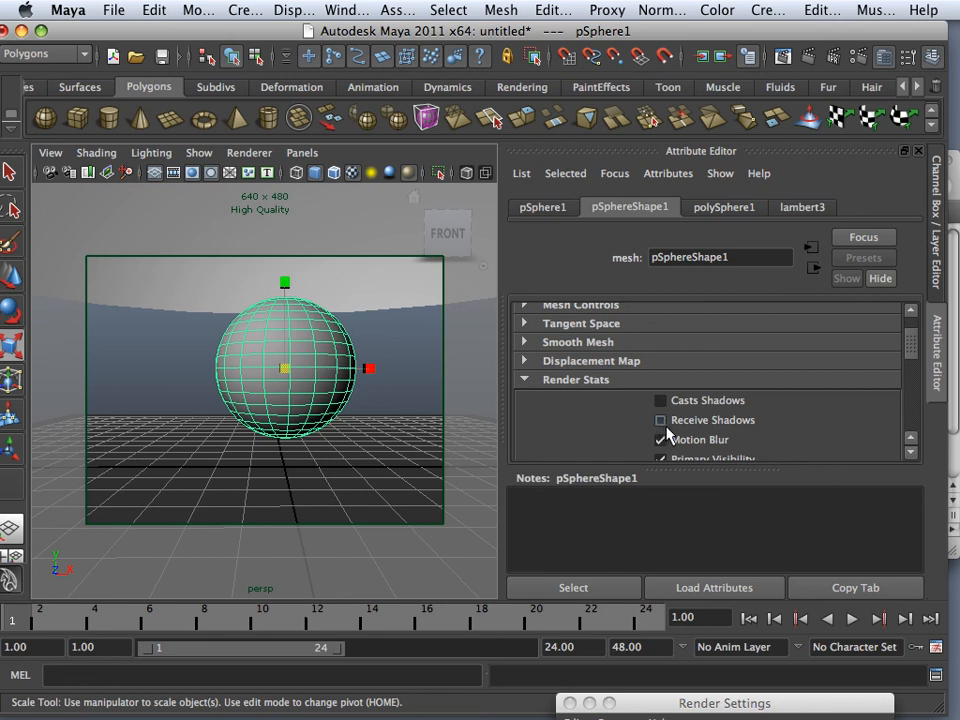
scroll(down, 3)
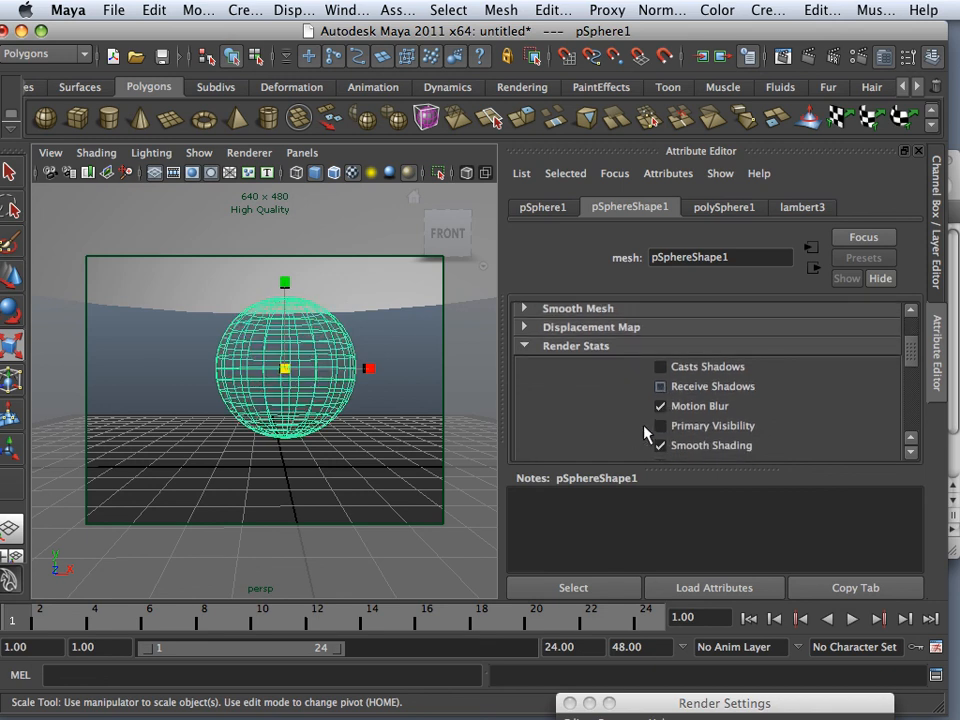
- Select the dome and switch off Casts Shadows in its Render Stats
click(659, 445)
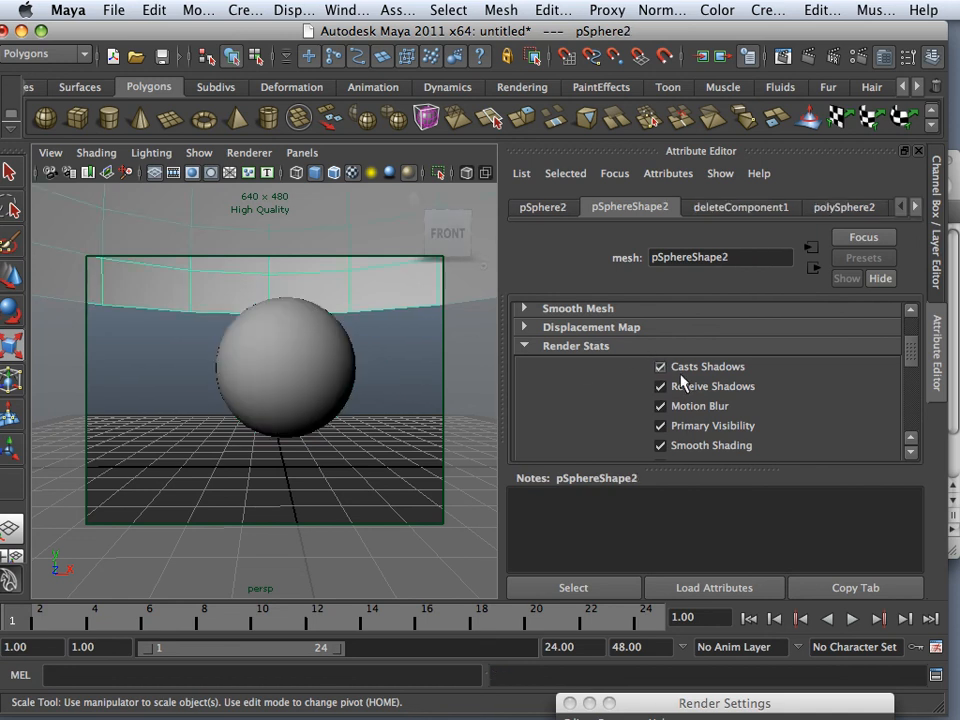
click(660, 366)
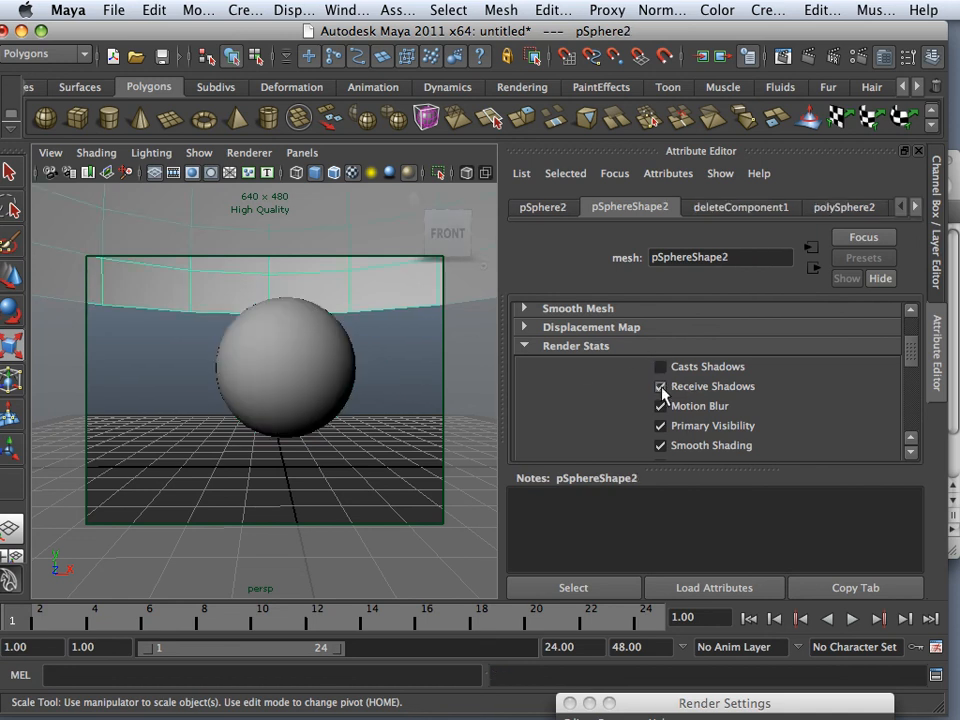
scroll(down, 3)
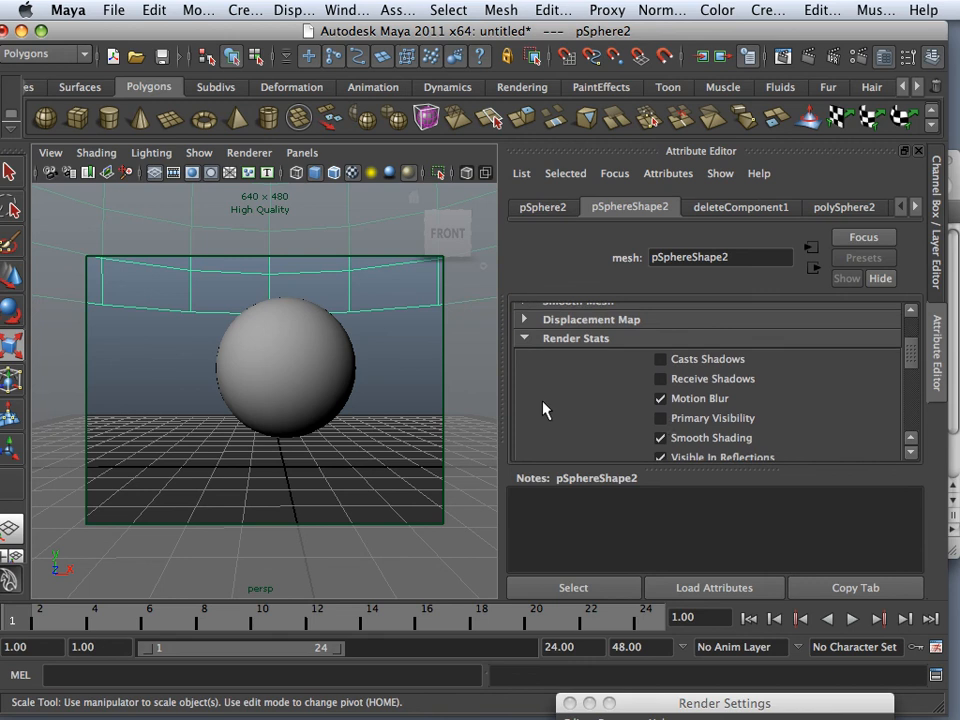
scroll(down, 3)
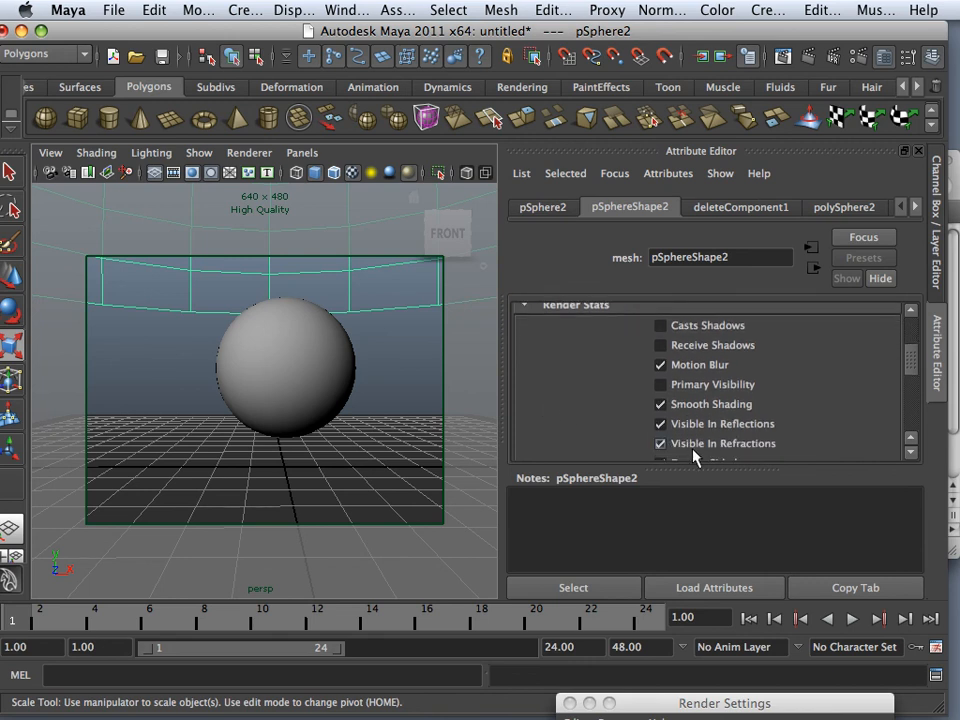